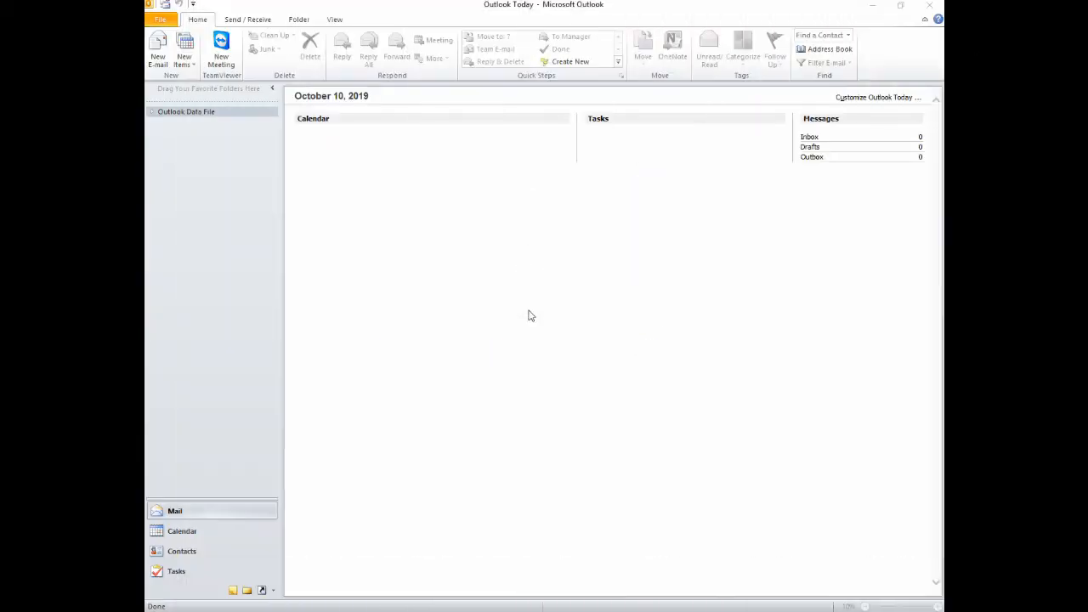
Step: Show the File > Info Account Information page, currently reporting no e-mail account
left_click(160, 19)
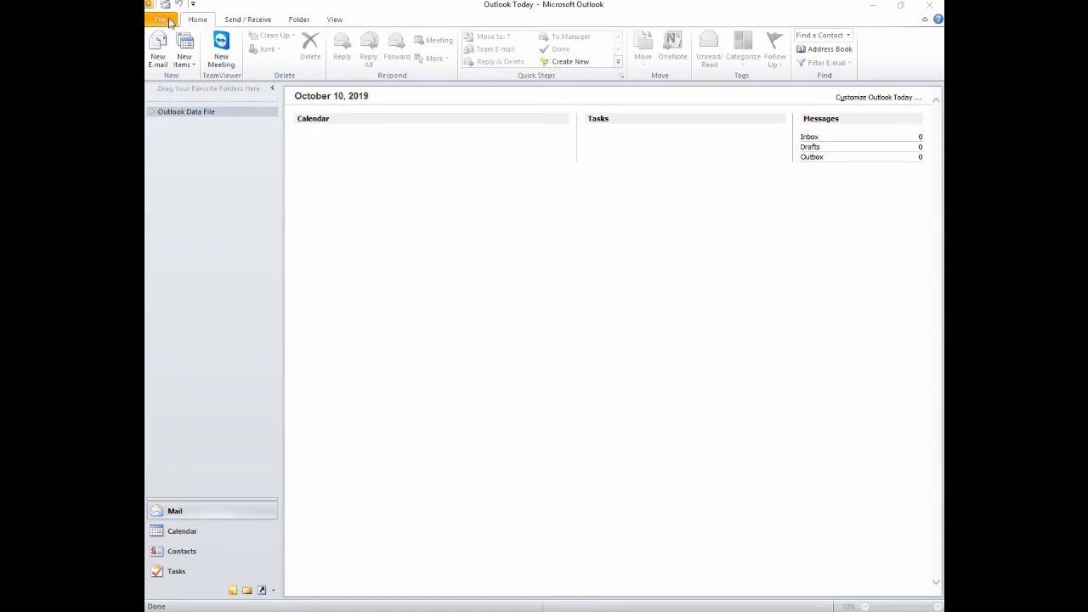
left_click(160, 19)
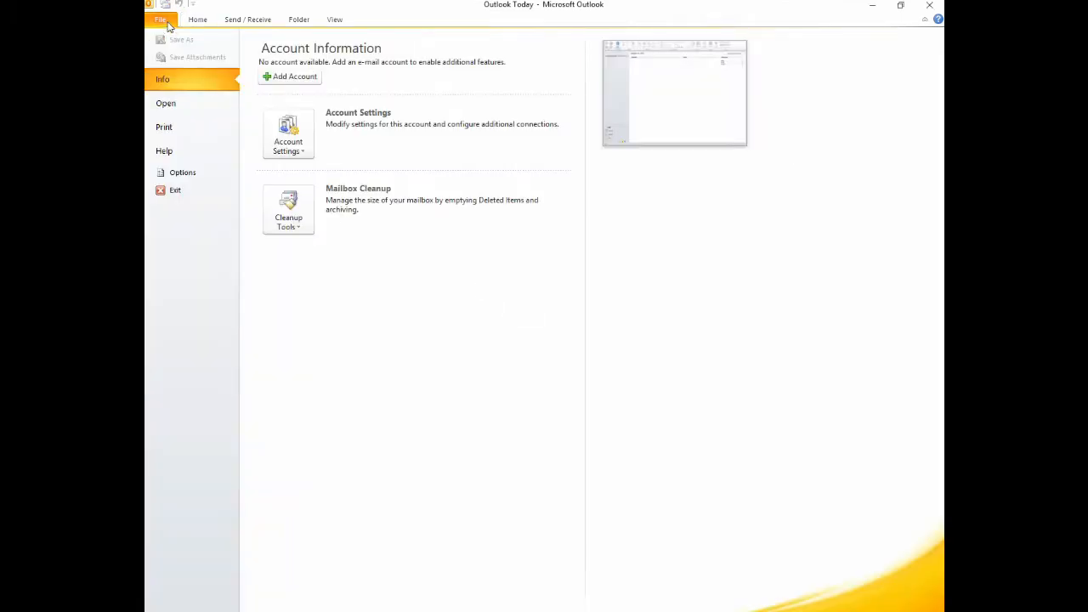
mouse_move(294, 77)
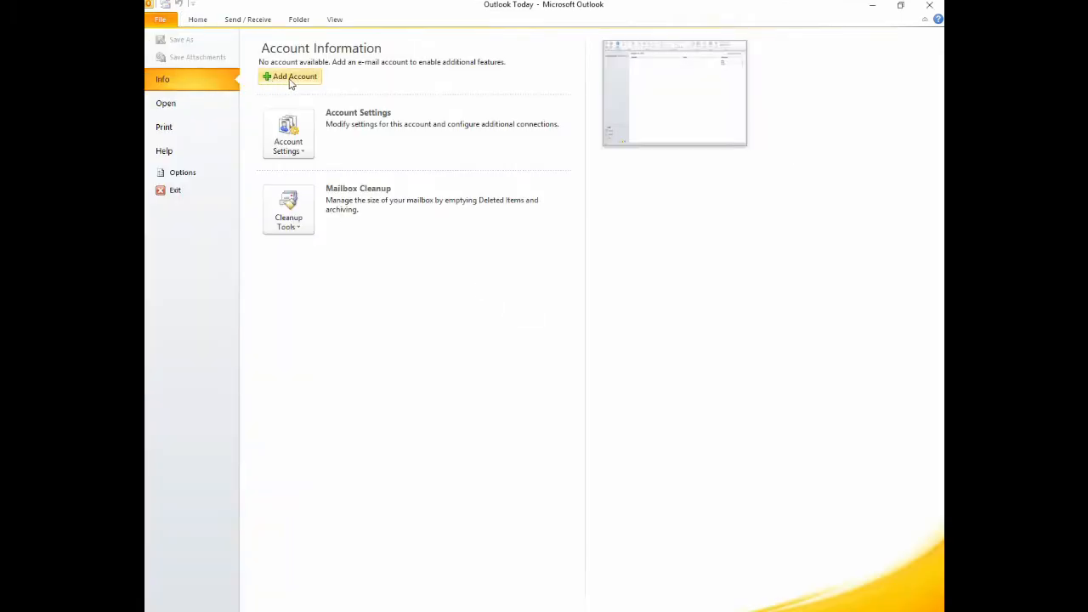
Step: Begin Add Account with manual server configuration for an Internet E-mail account, reaching the settings form
left_click(290, 76)
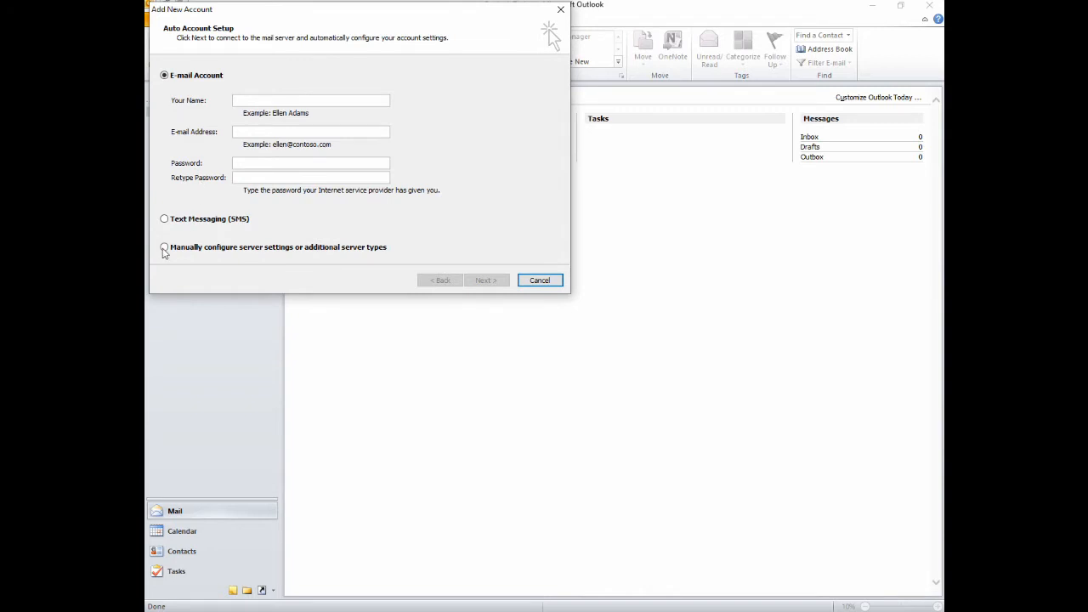
left_click(163, 246)
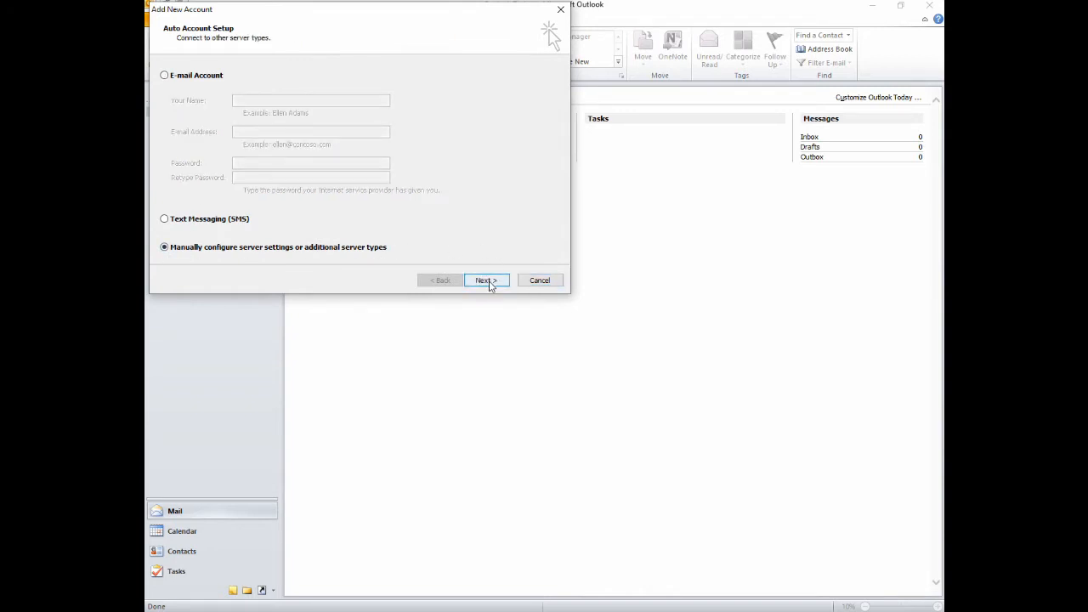
left_click(486, 279)
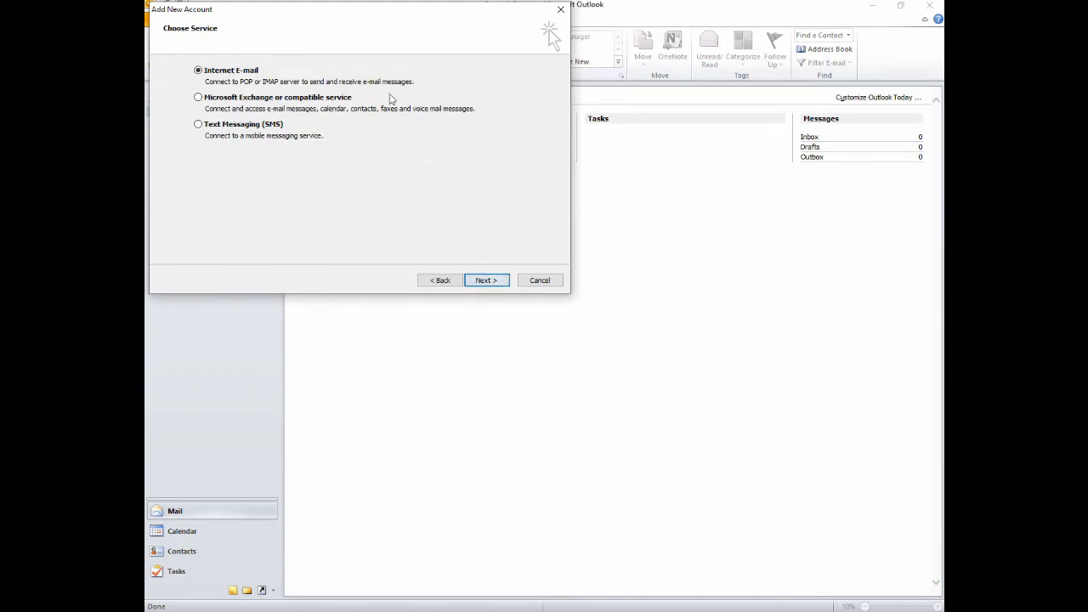
mouse_move(418, 109)
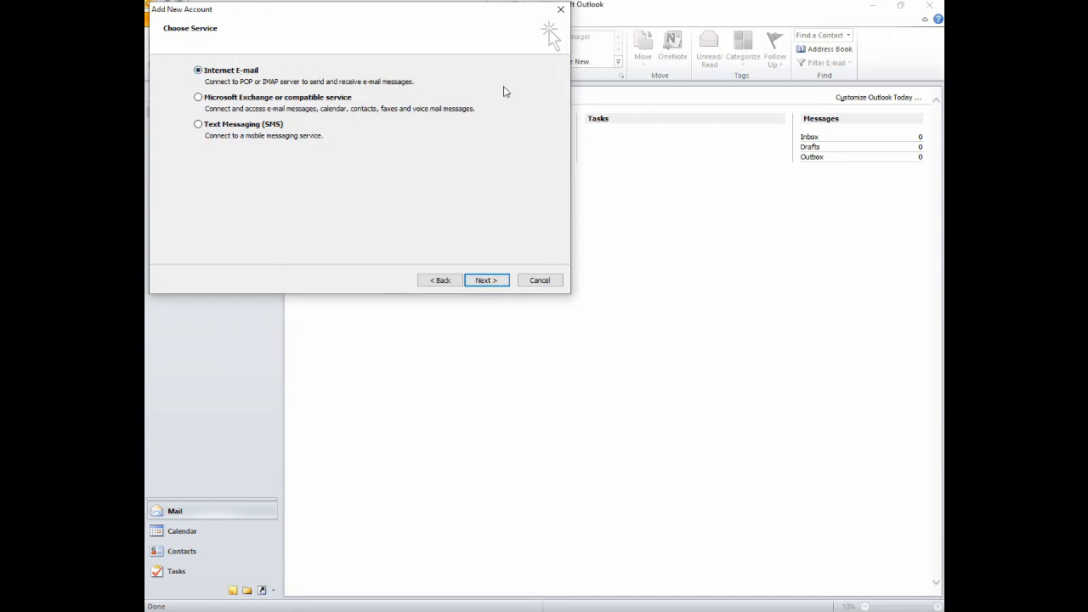
left_click(486, 278)
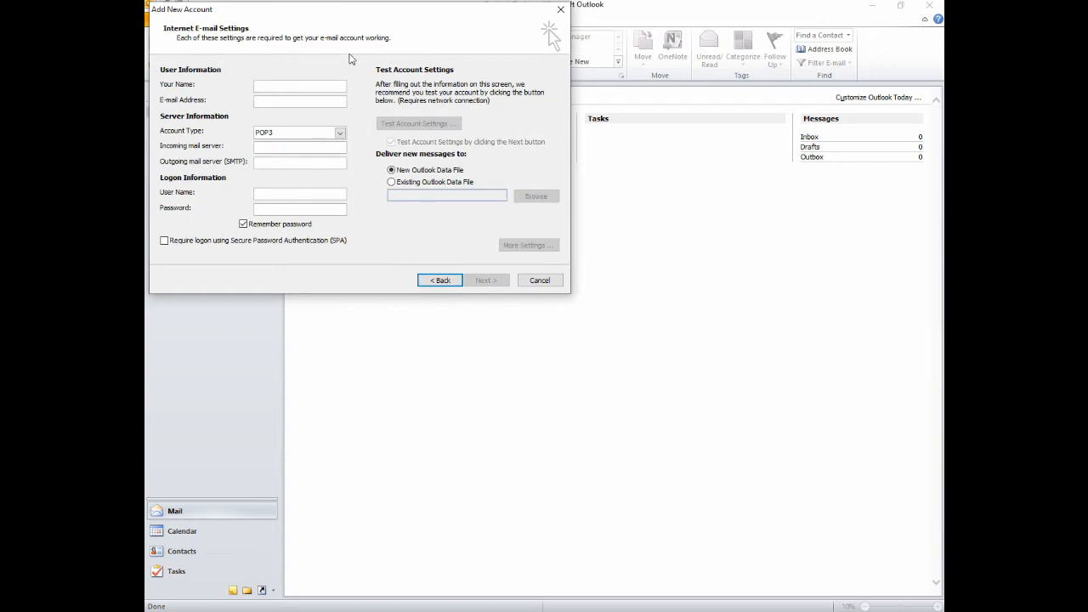
Step: Enter the name 'Bruce Telecom', the e-mail address, and choose IMAP as the account type
type("Bruce T")
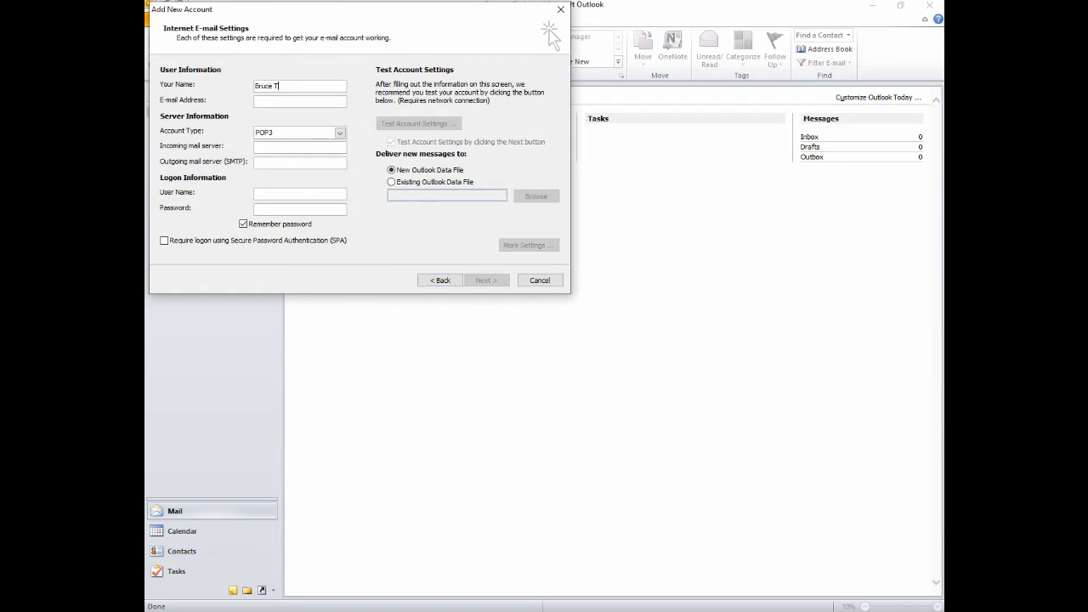
type("elecom")
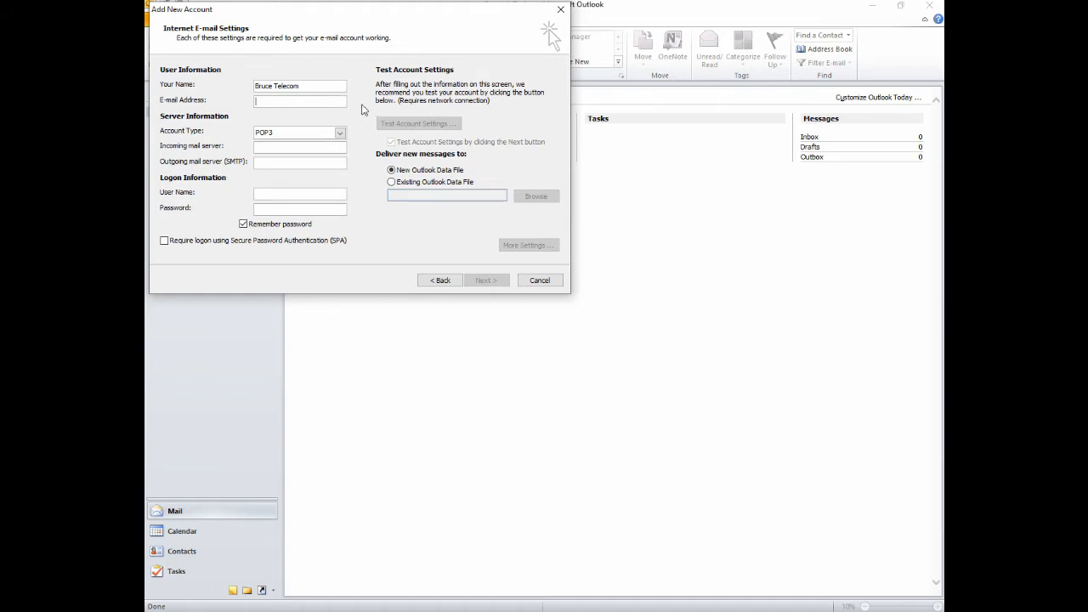
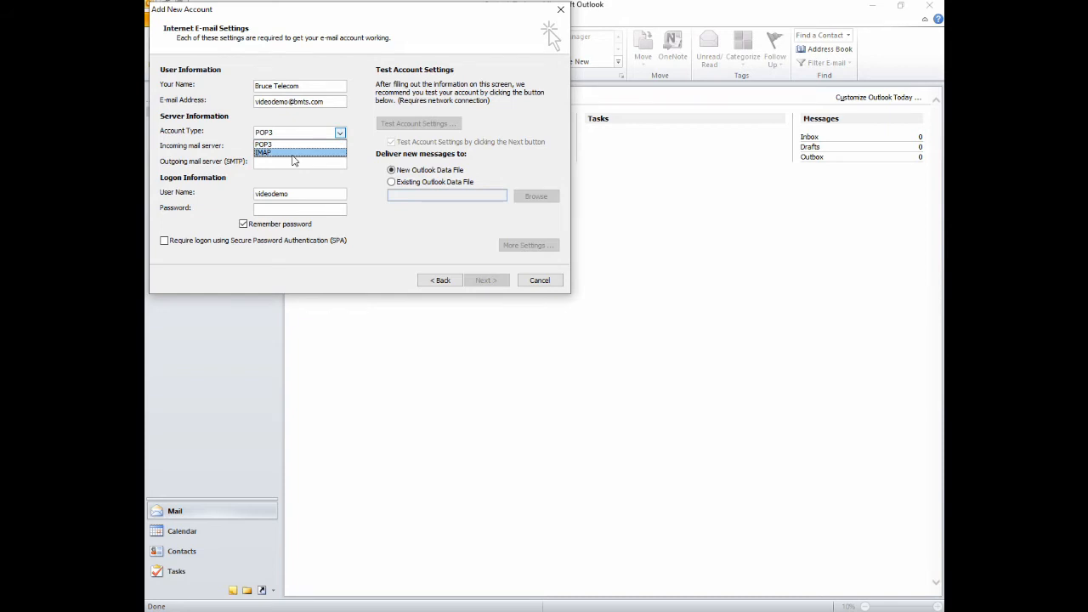
left_click(263, 153)
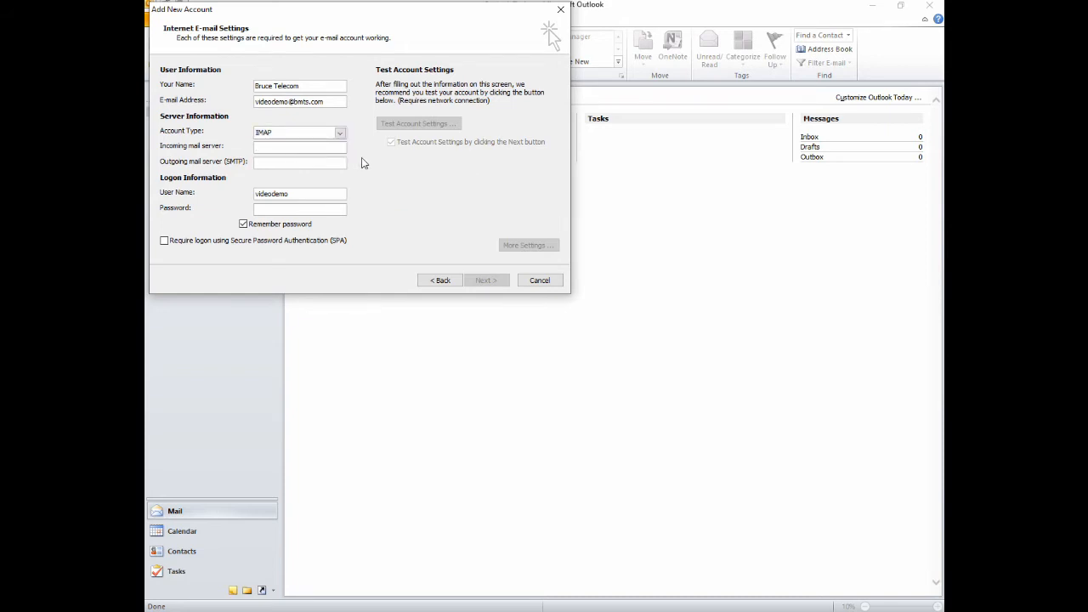
Step: Enter incoming server mail.bmts.com and outgoing server smtp.bmts.com, then go to More Settings
type("mail.bmts.com")
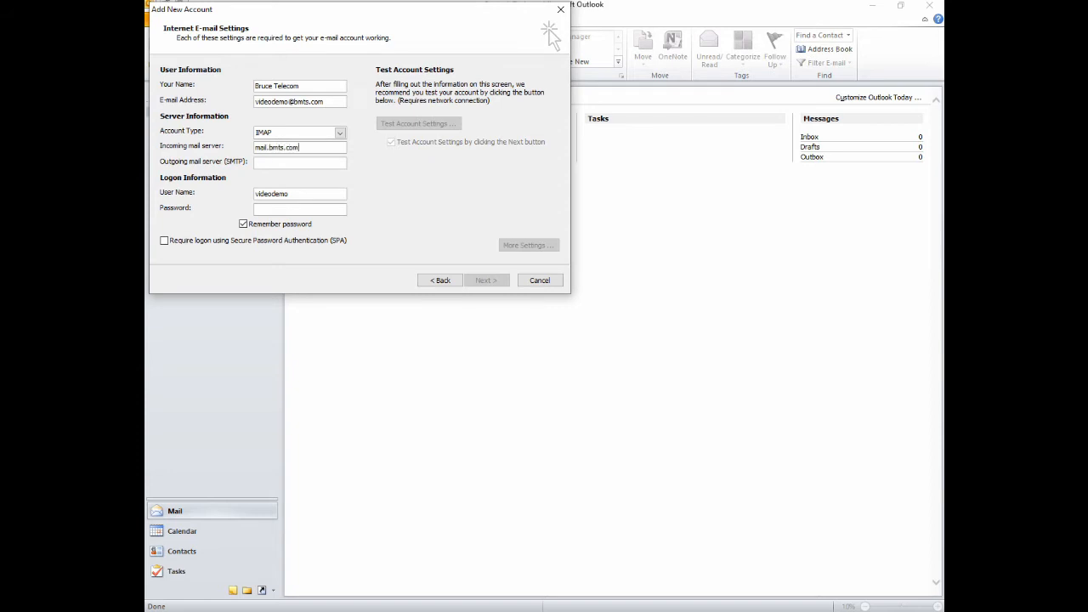
type("smtp.bmts.com")
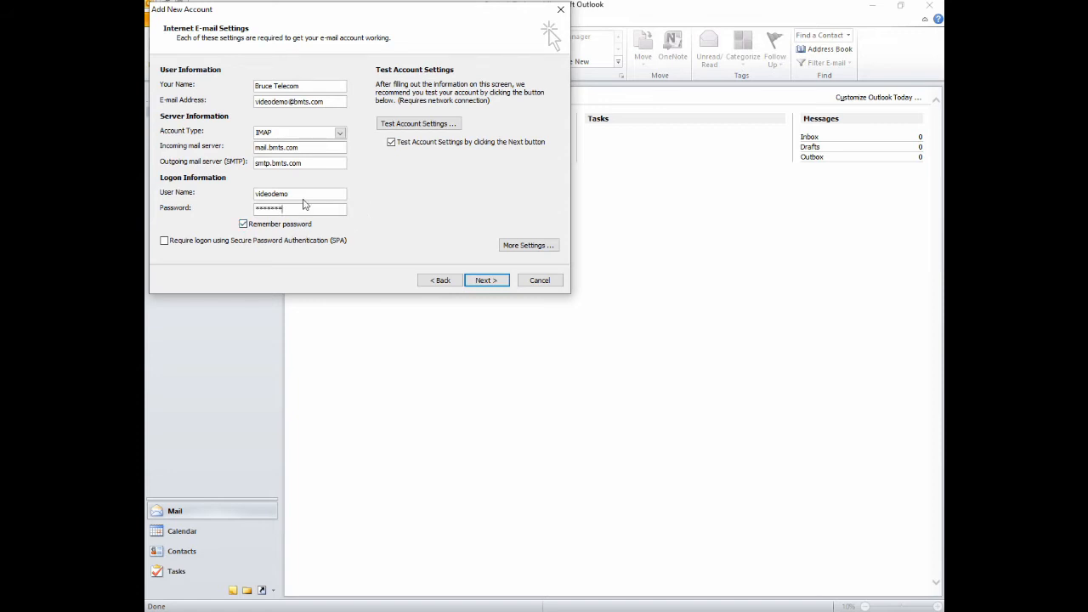
mouse_move(466, 251)
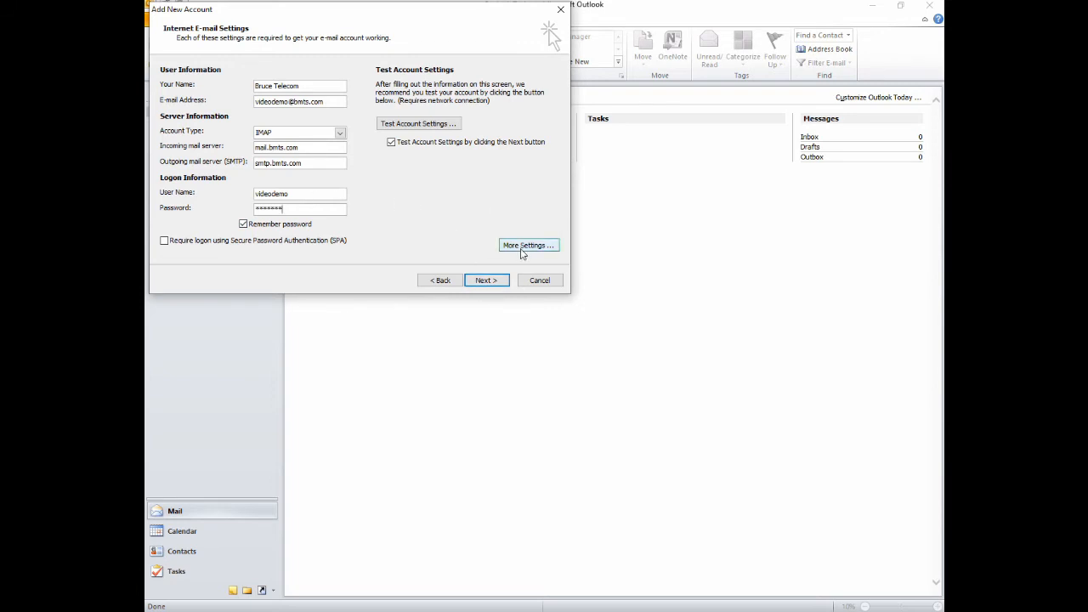
left_click(527, 245)
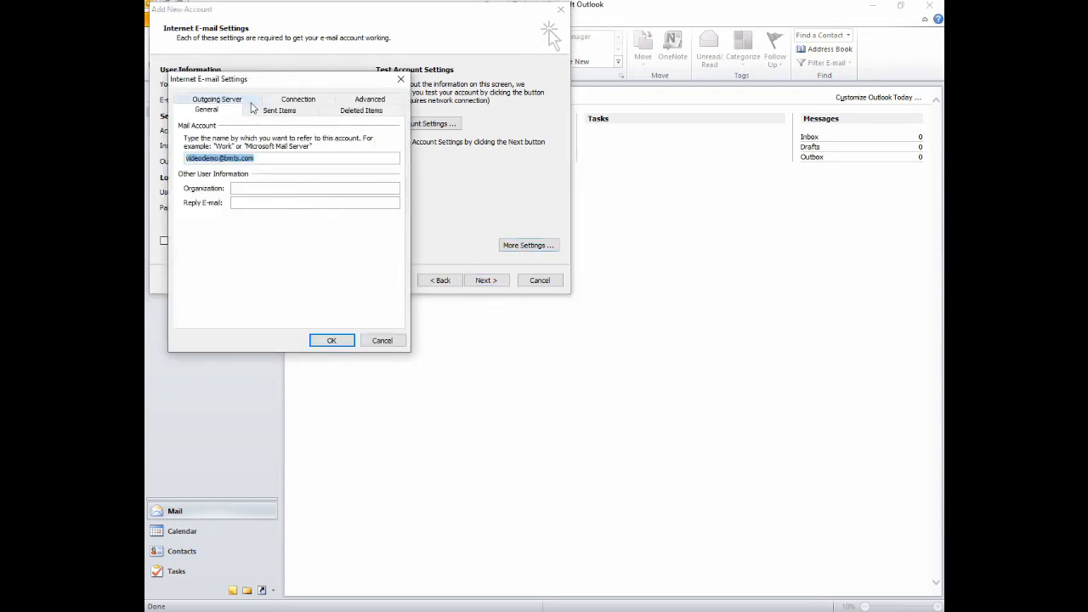
Step: Require outgoing server authentication using the same login as the incoming server
left_click(218, 99)
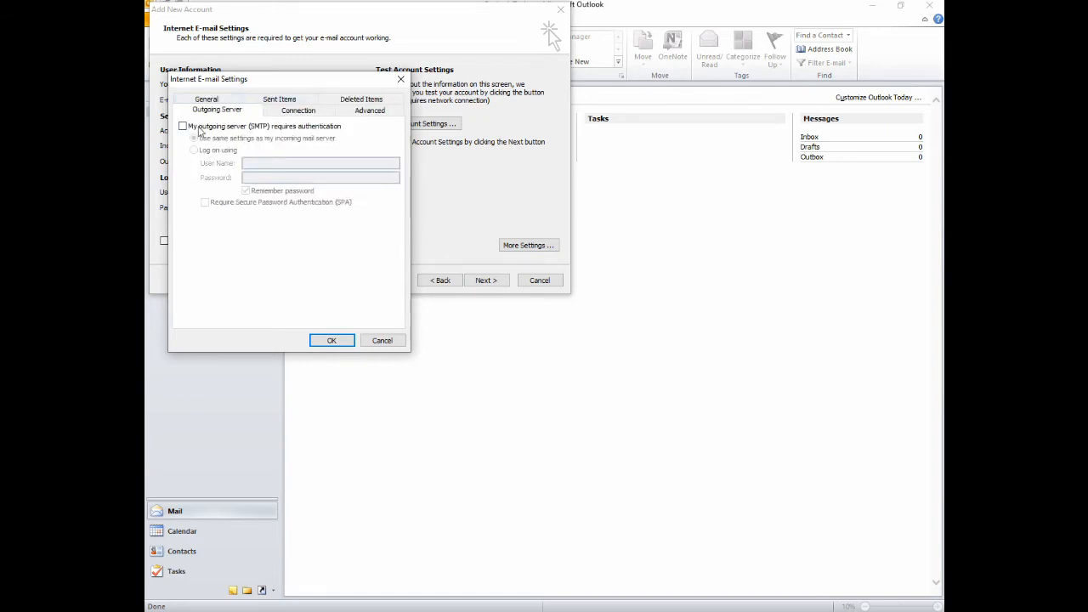
left_click(184, 126)
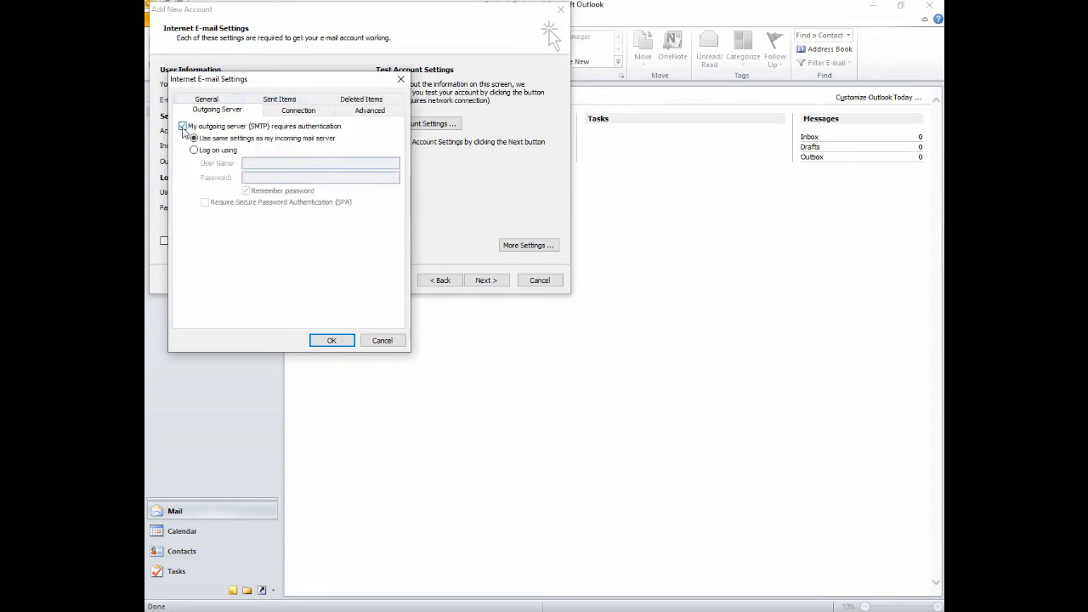
left_click(184, 126)
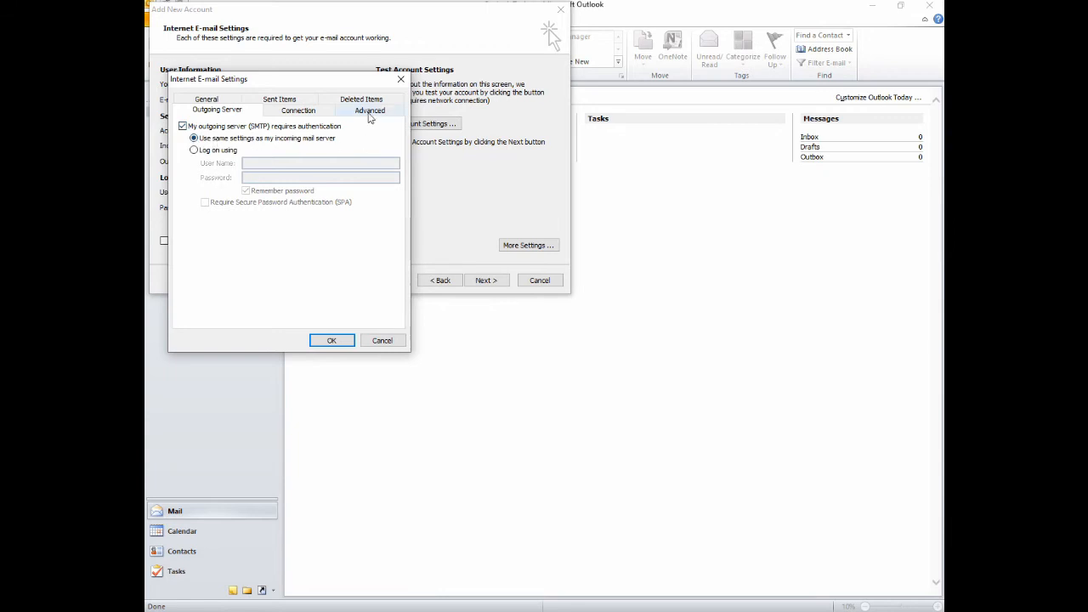
Step: Set incoming IMAP to SSL (port 993) and outgoing SMTP to port 587 with TLS, and save
left_click(368, 110)
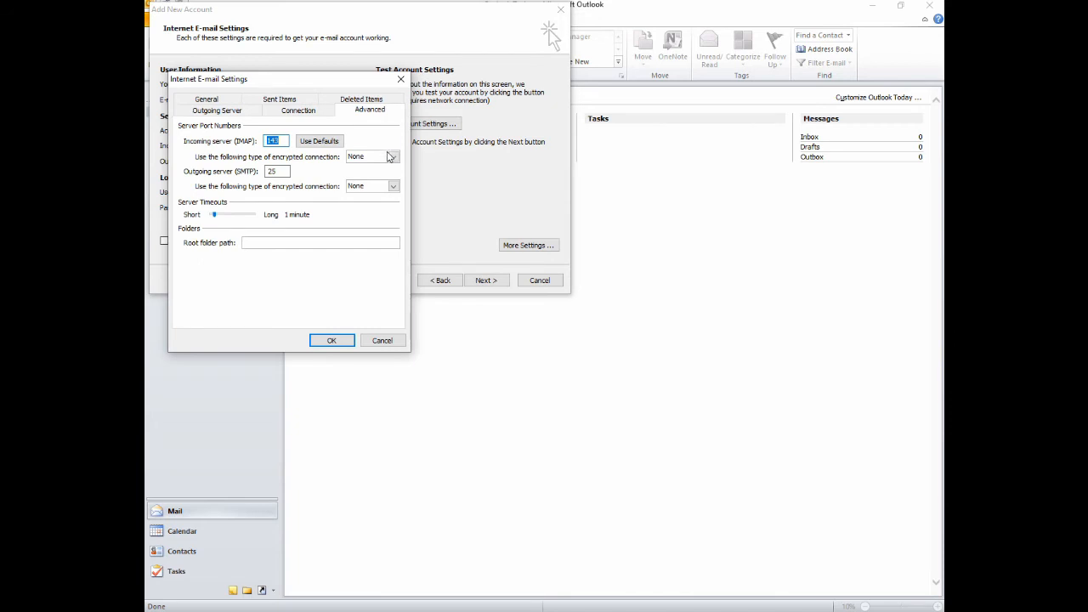
left_click(391, 157)
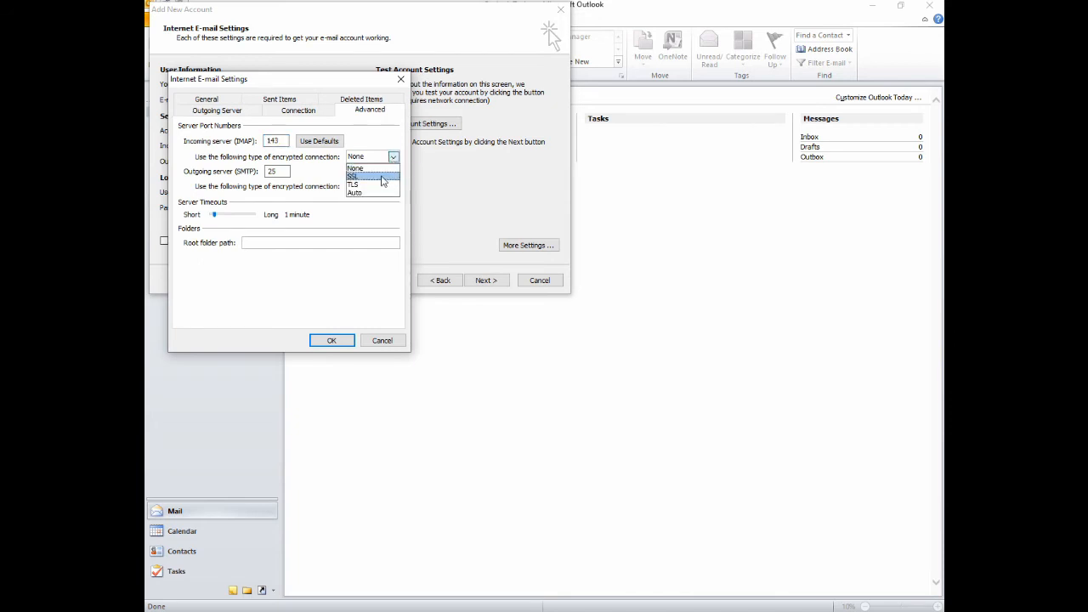
left_click(354, 177)
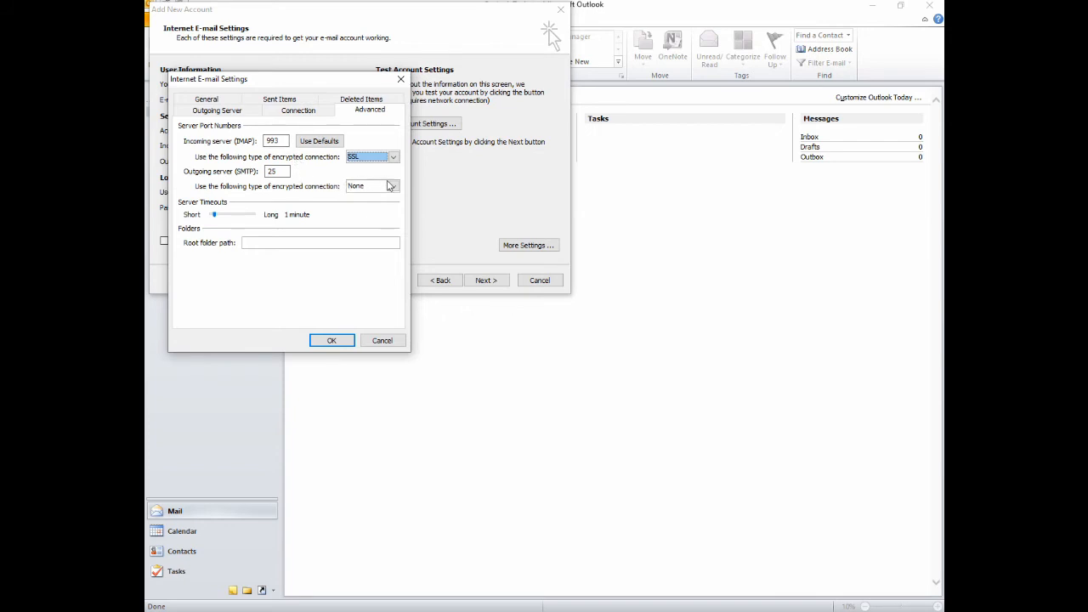
left_click(370, 185)
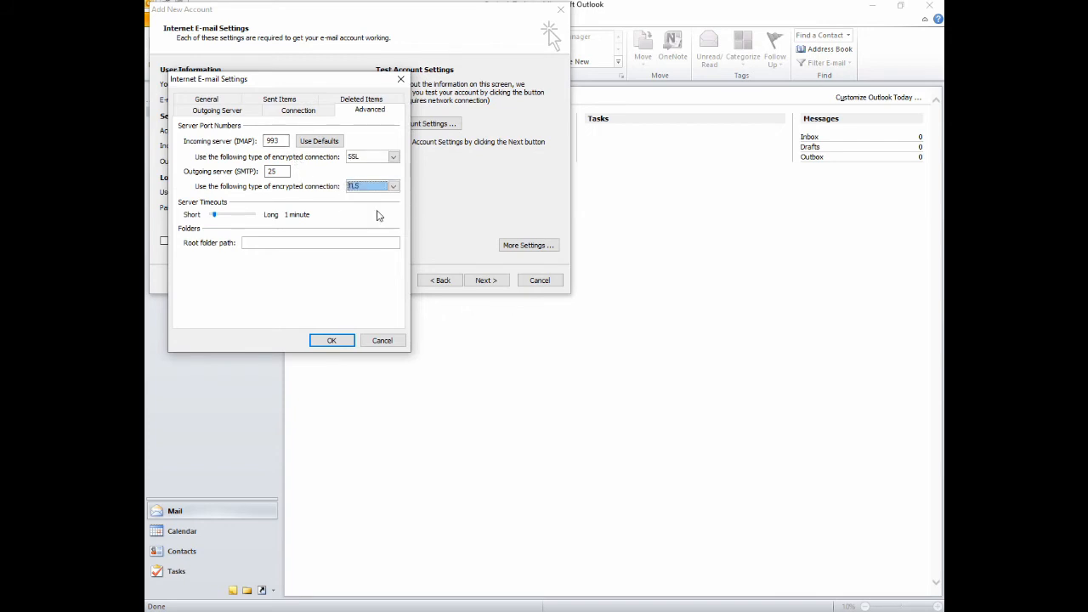
left_click(276, 170)
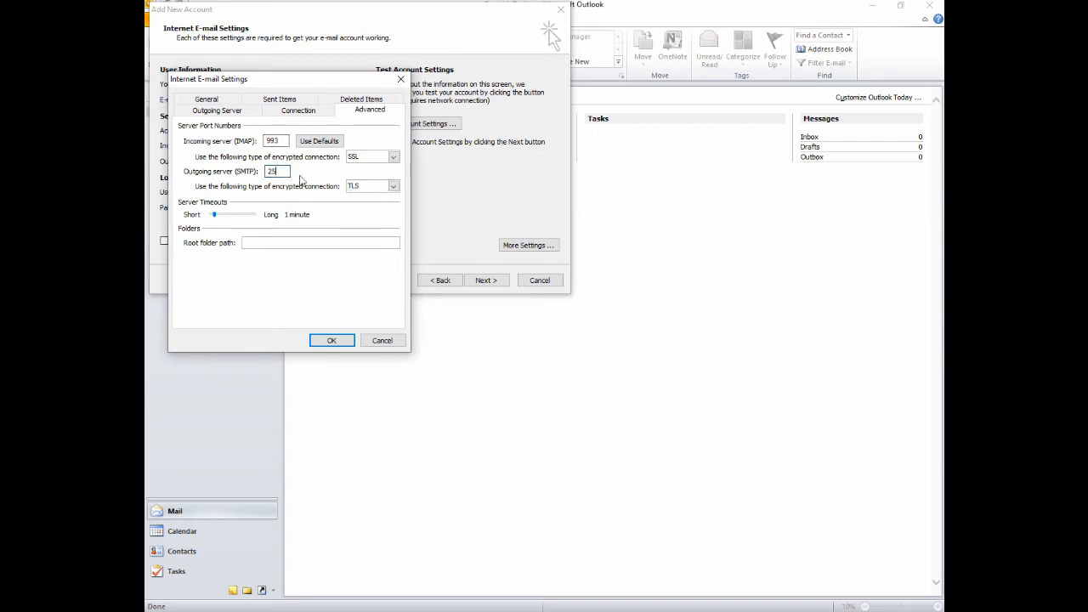
type("587")
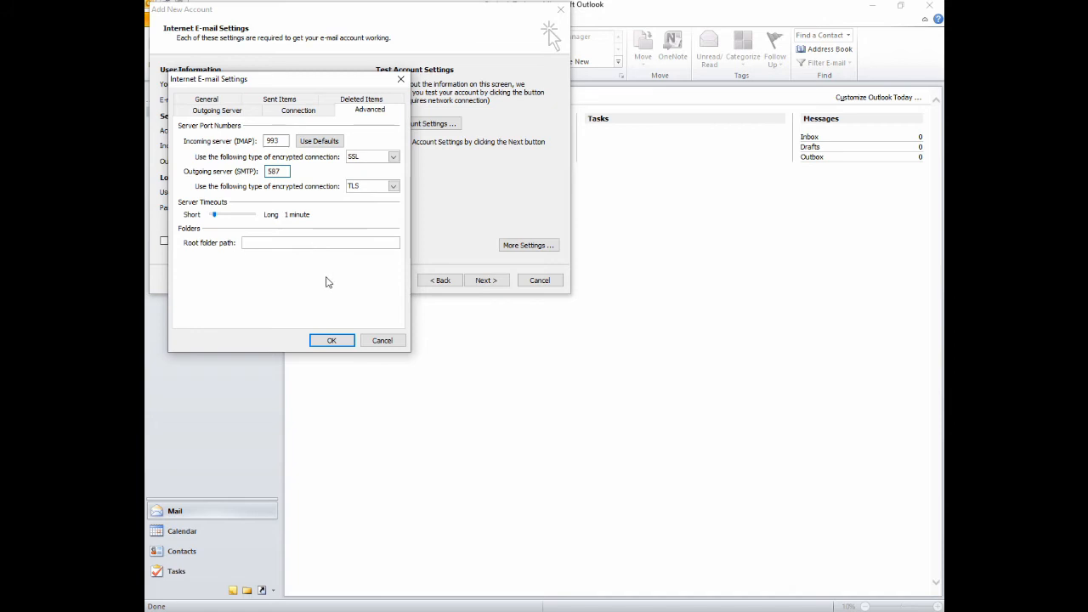
left_click(331, 339)
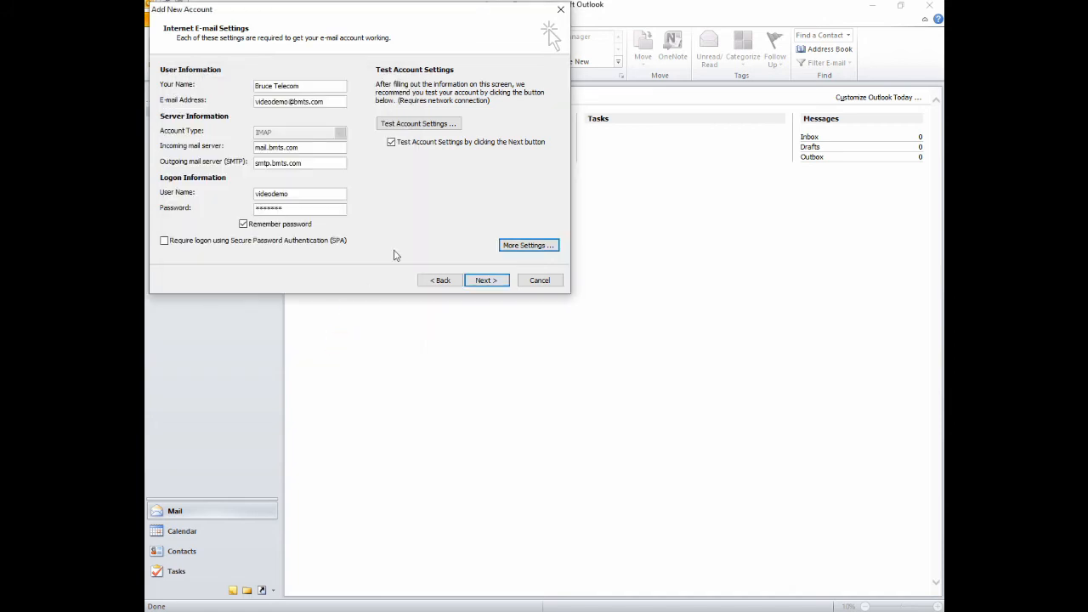
Step: Run Test Account Settings so the IMAP logon and test message send both succeed
left_click(391, 143)
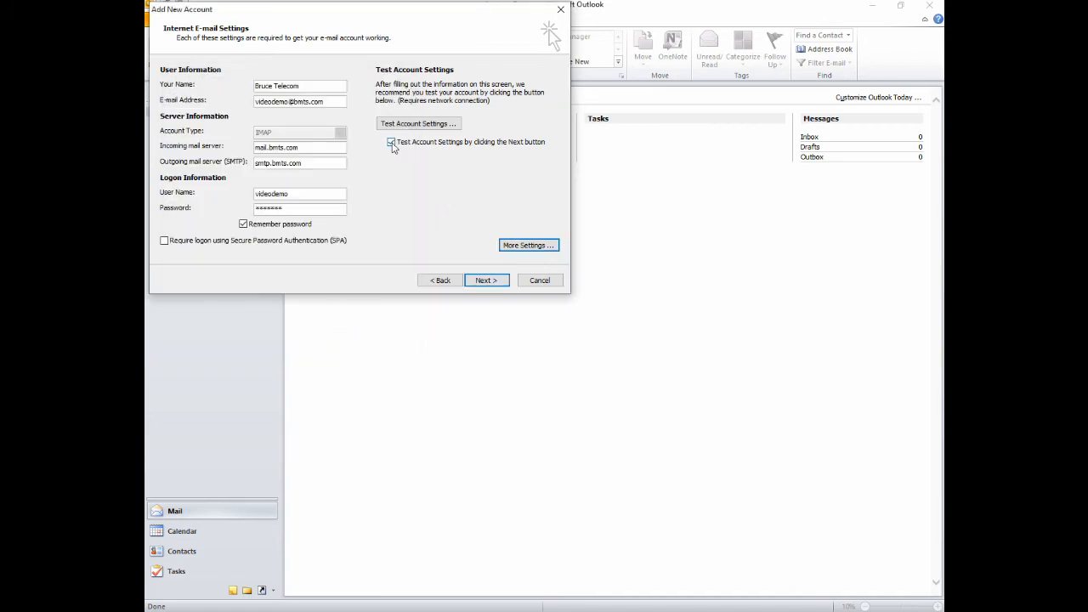
left_click(391, 143)
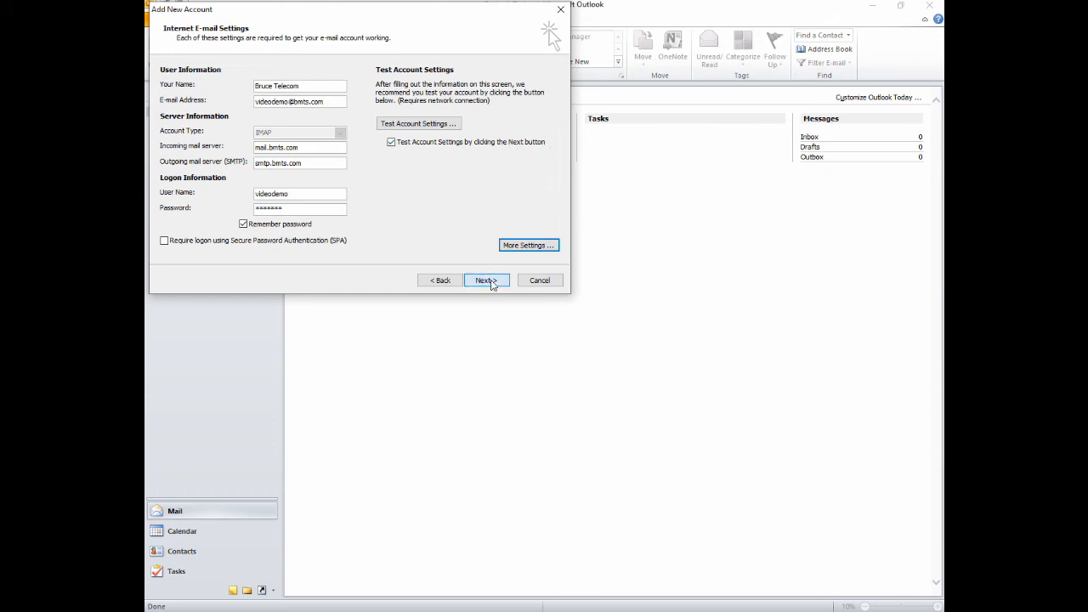
left_click(484, 279)
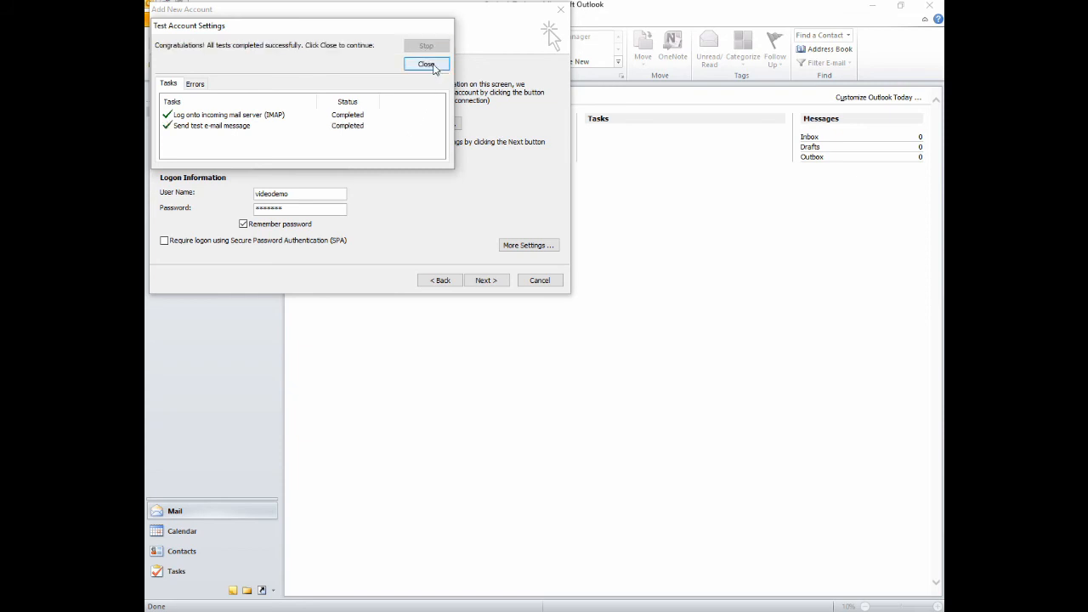
Step: Close the test results and finish the wizard so the account appears in the folder pane
left_click(425, 64)
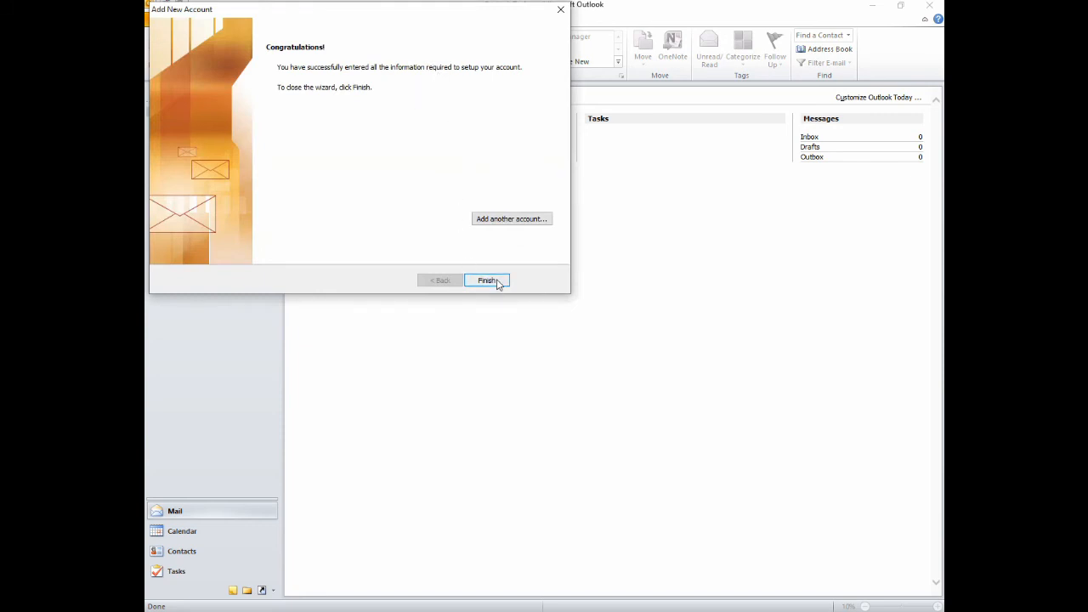
left_click(486, 280)
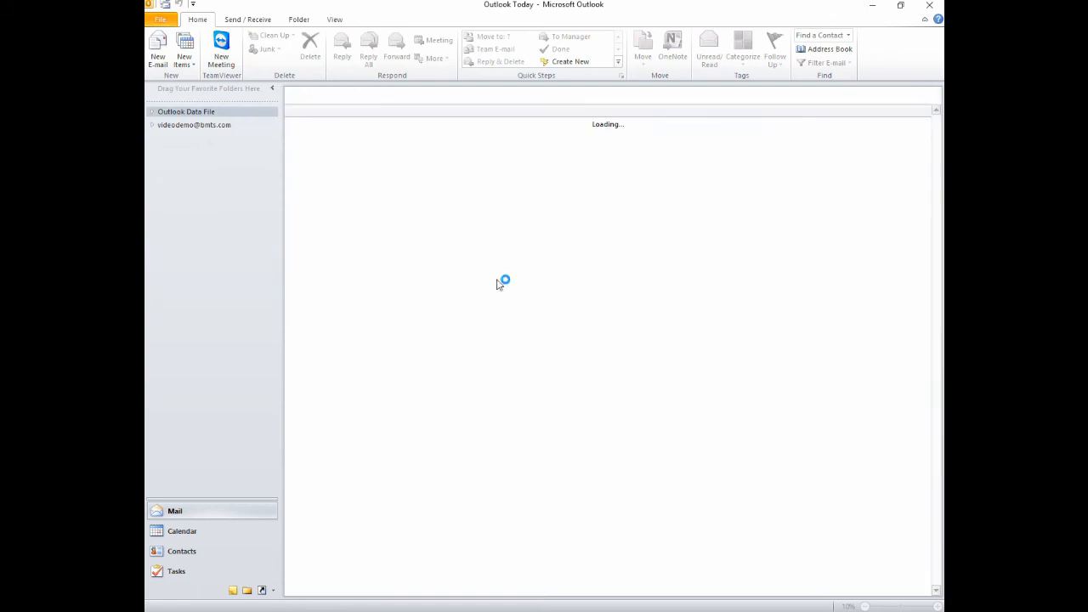